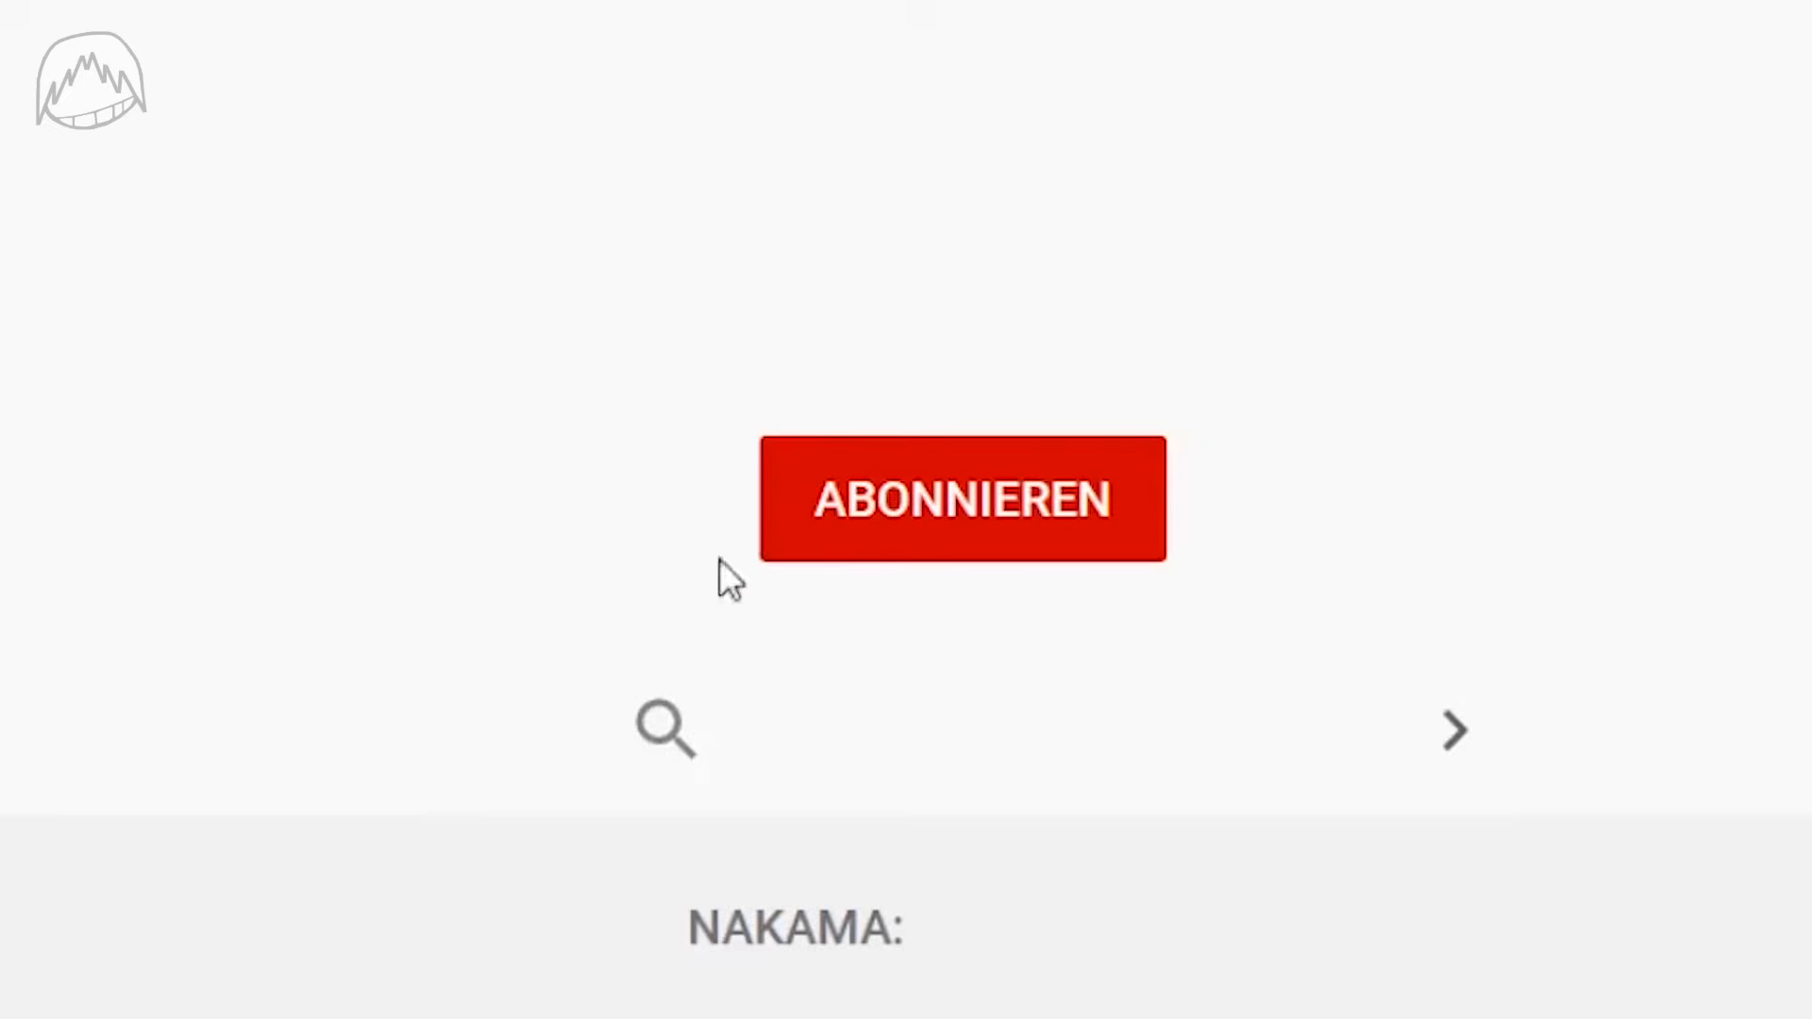
Step: Subscribe with ABONNIEREN and open the bell menu showing Alle, Personalisiert, Keine
{"action": "left_click", "coordinate": [962, 498]}
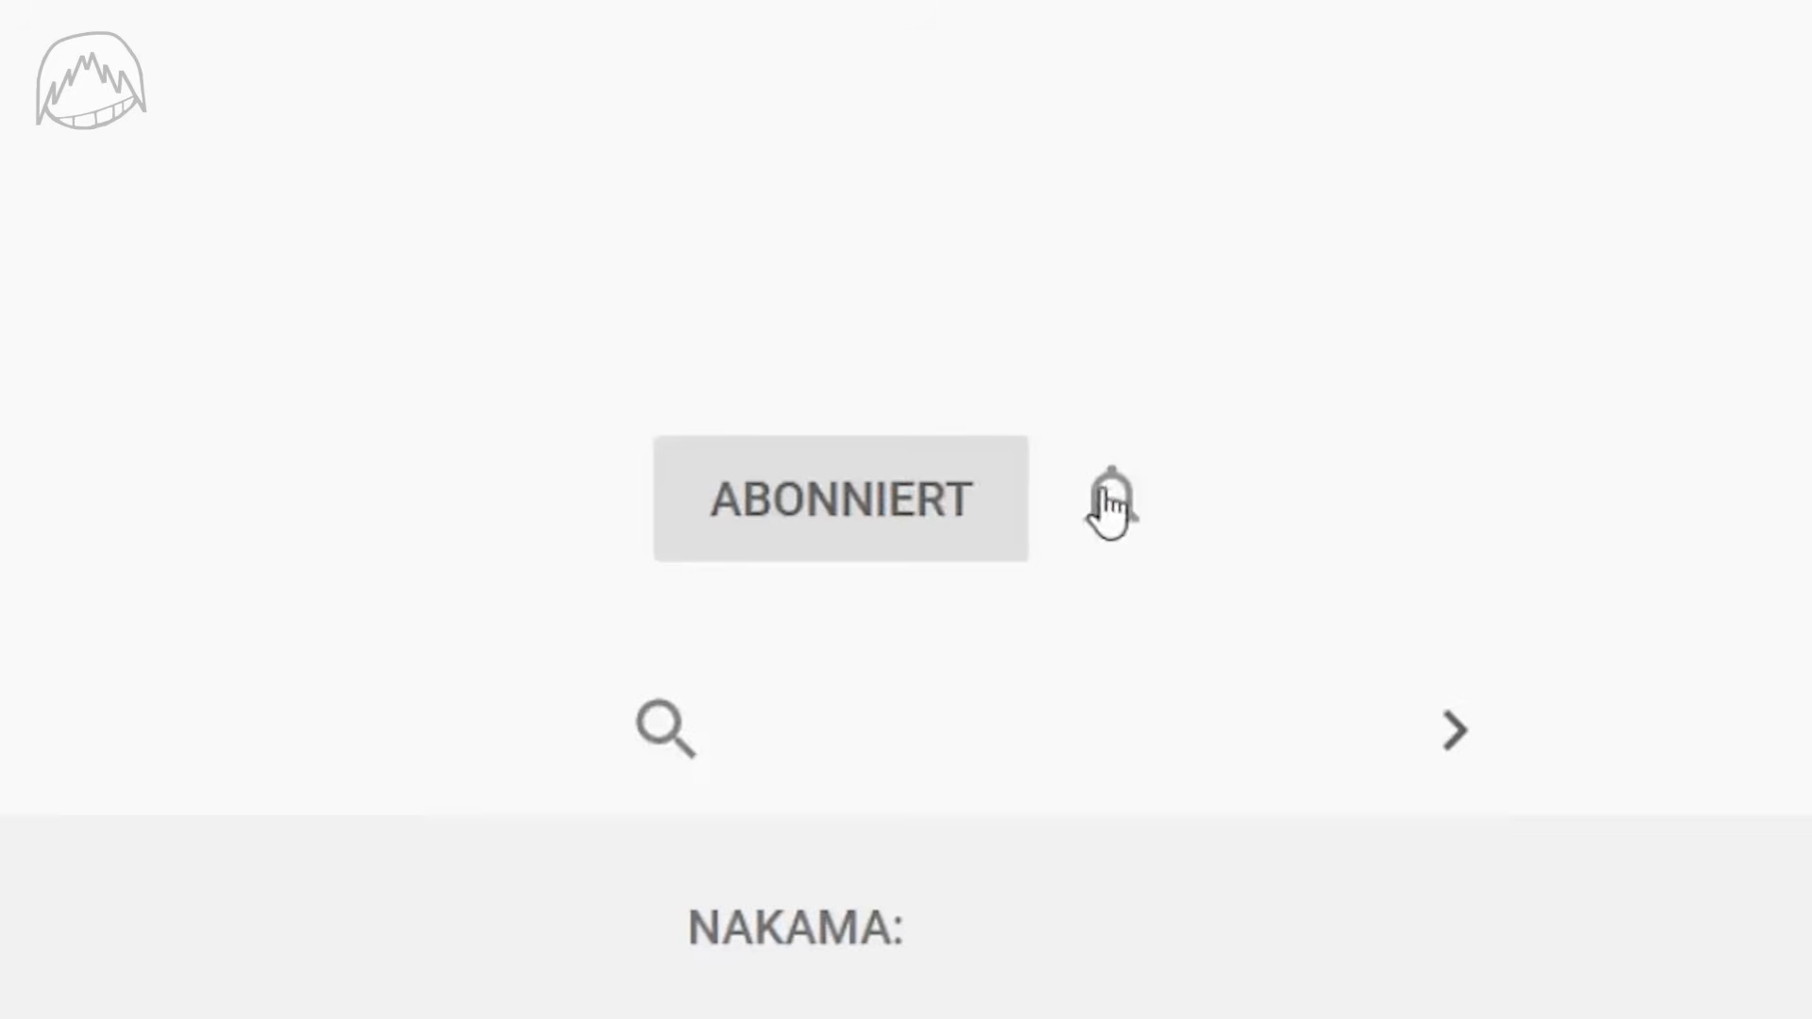
{"action": "left_click", "coordinate": [1110, 500]}
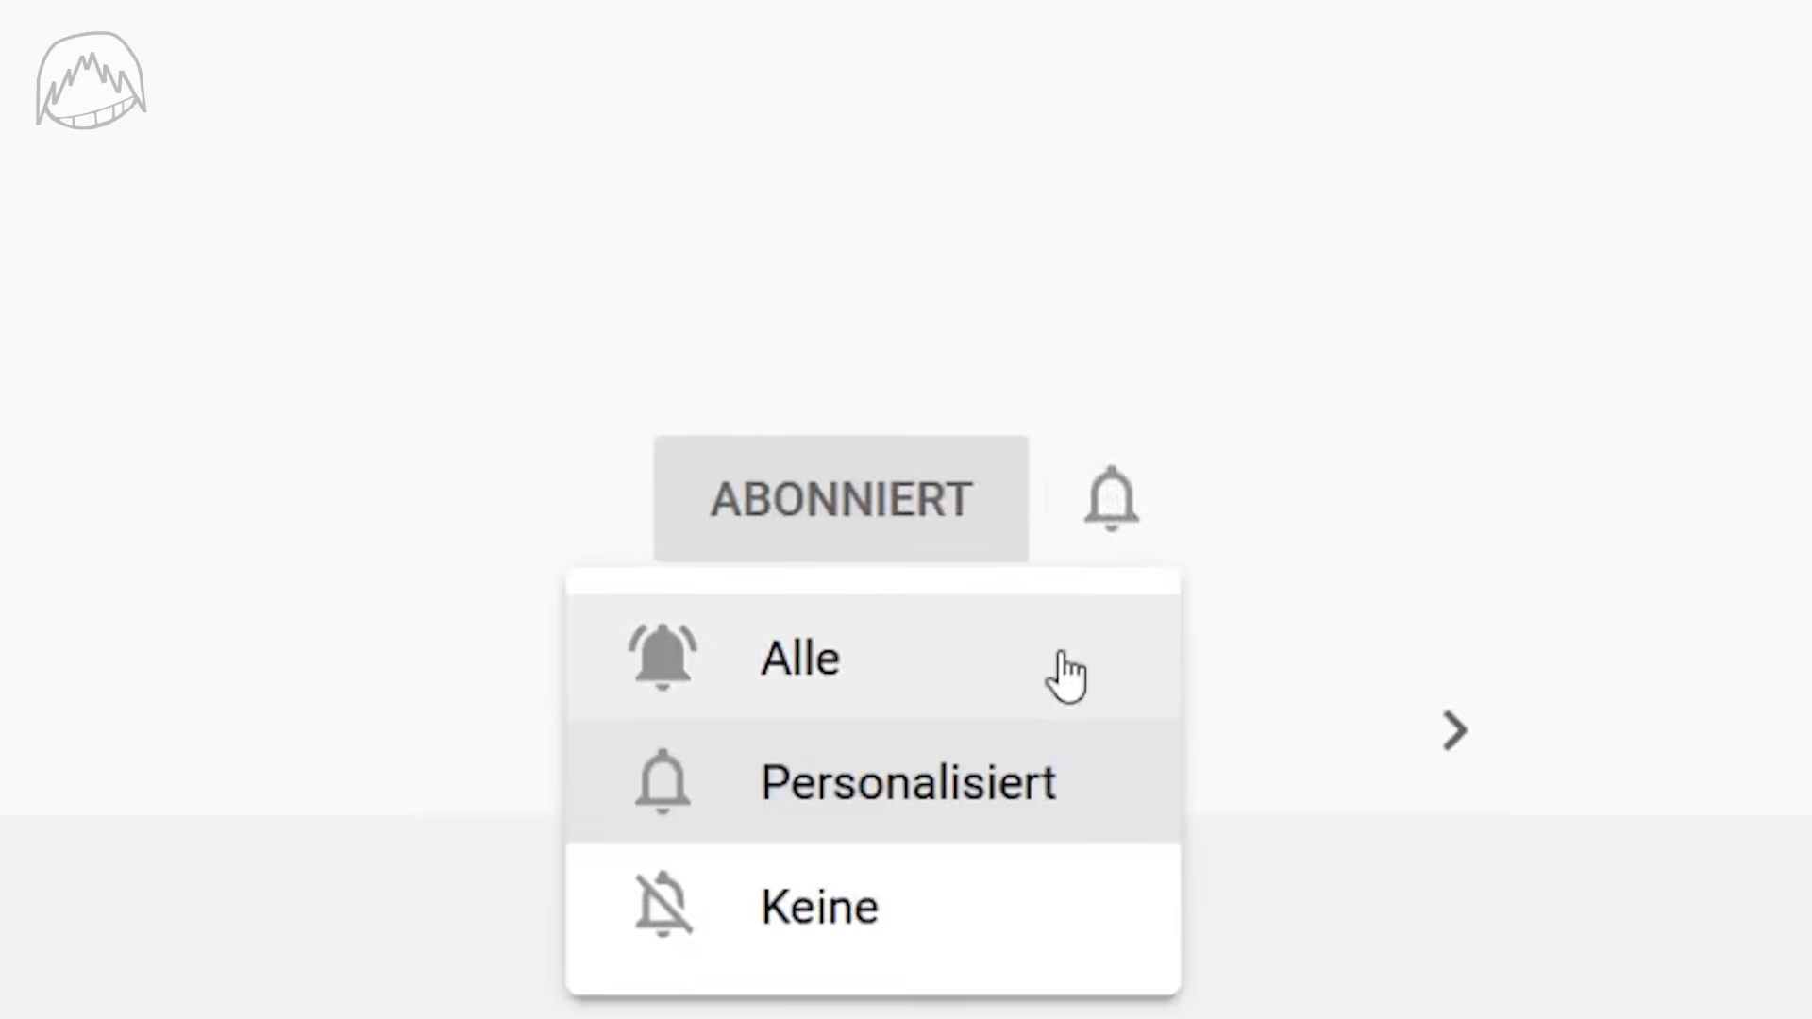